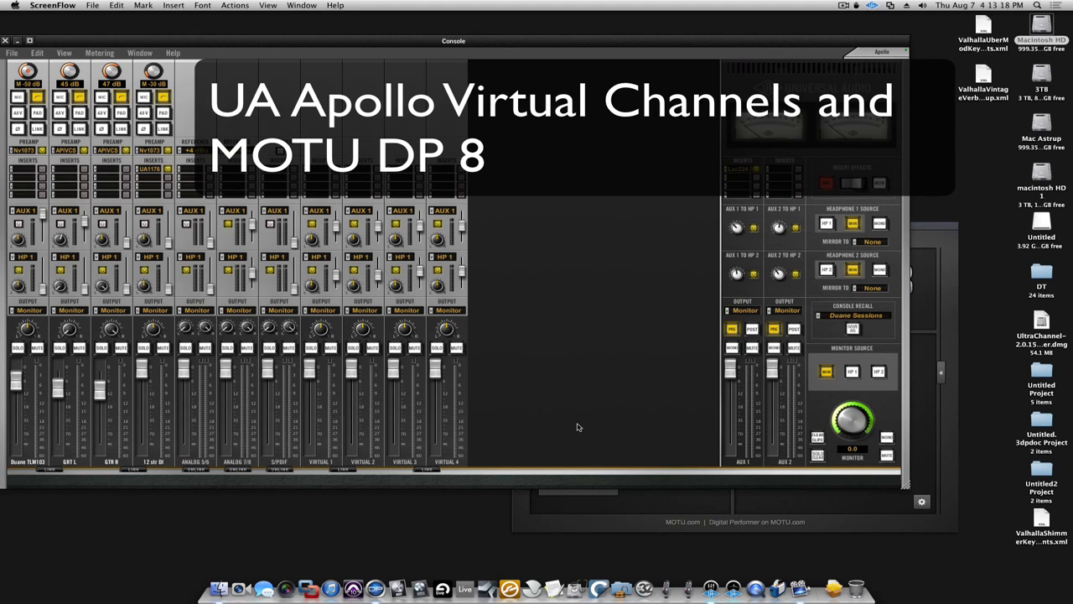
pyautogui.moveTo(577, 423)
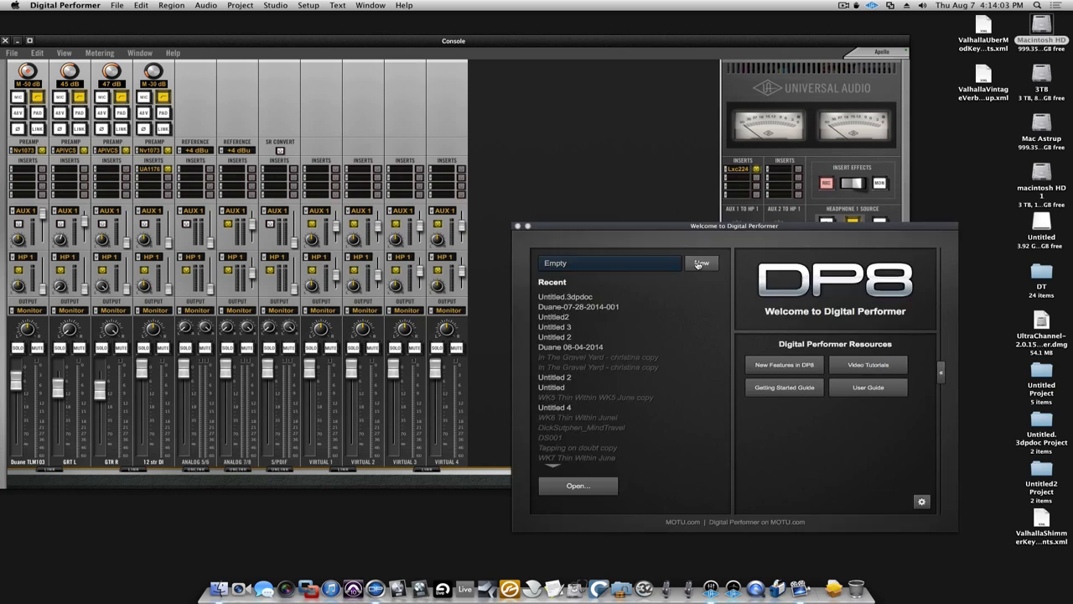
# Create a new empty project saved as Untitled4 on the Desktop.
pyautogui.click(701, 262)
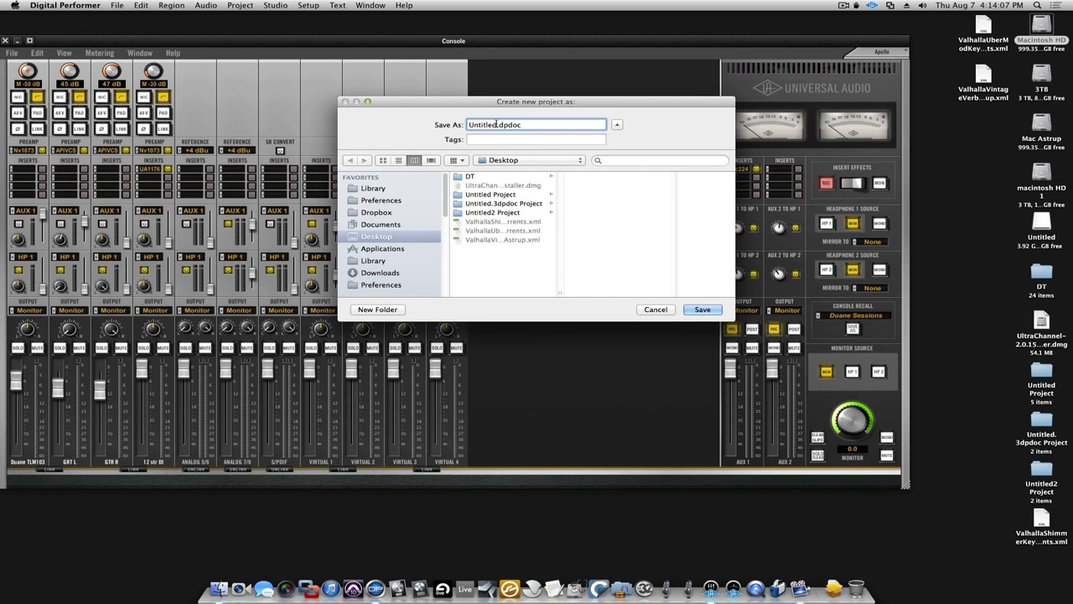
pyautogui.click(700, 309)
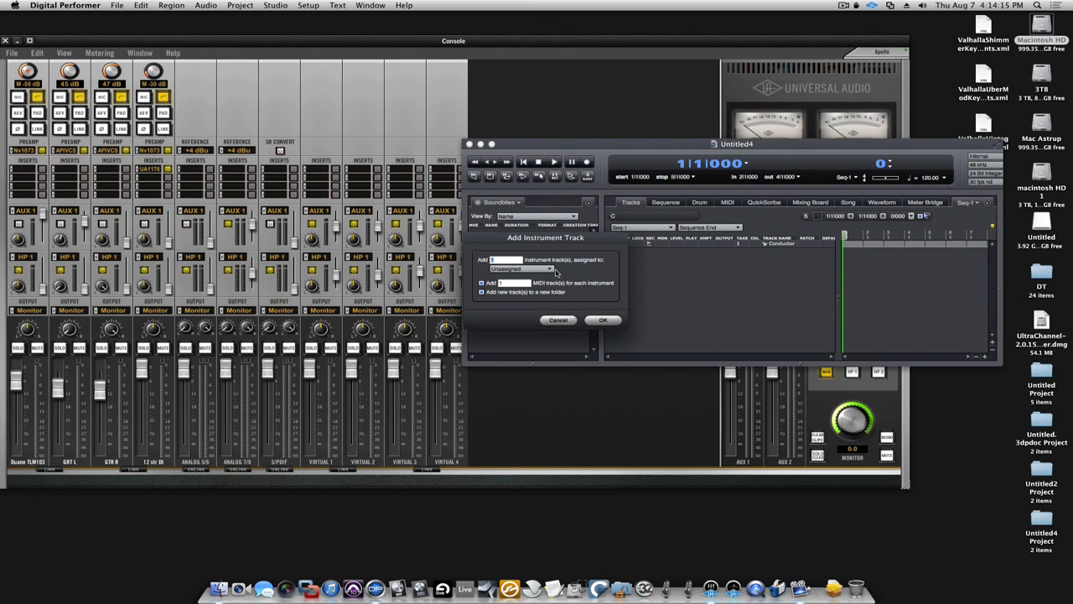
# Add a MachFive 3 instrument track and load Analog Strings from the UVI Tutorial Set.
pyautogui.click(520, 269)
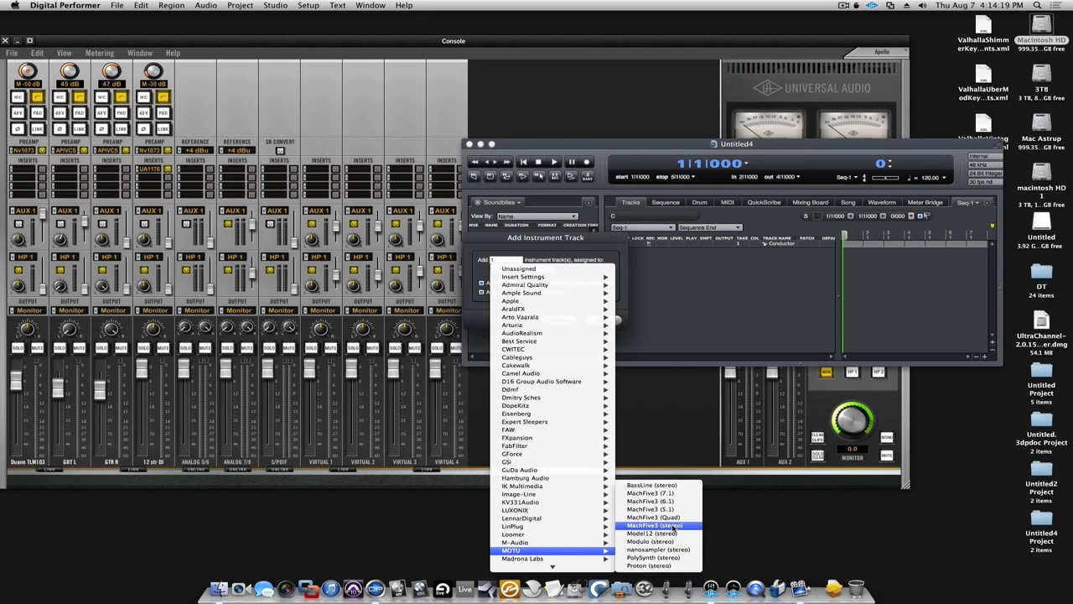
pyautogui.click(654, 526)
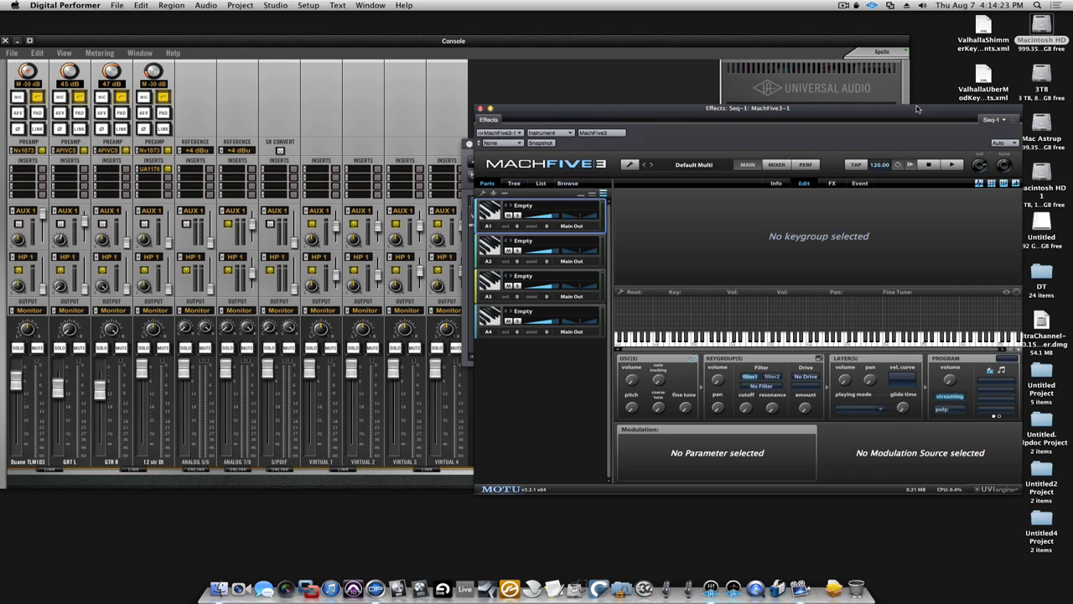
pyautogui.click(565, 183)
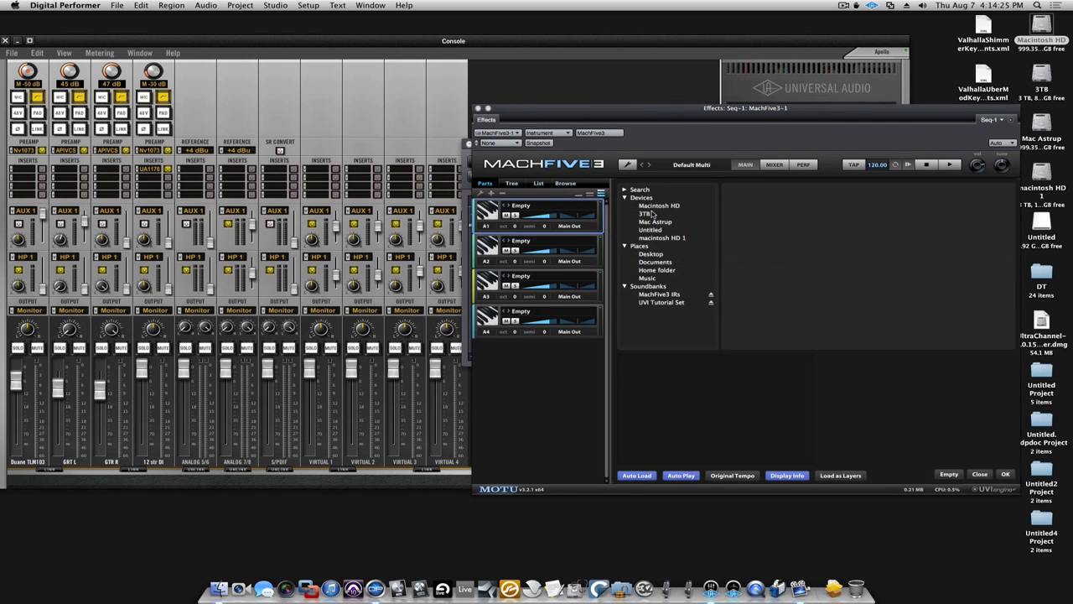
pyautogui.click(661, 302)
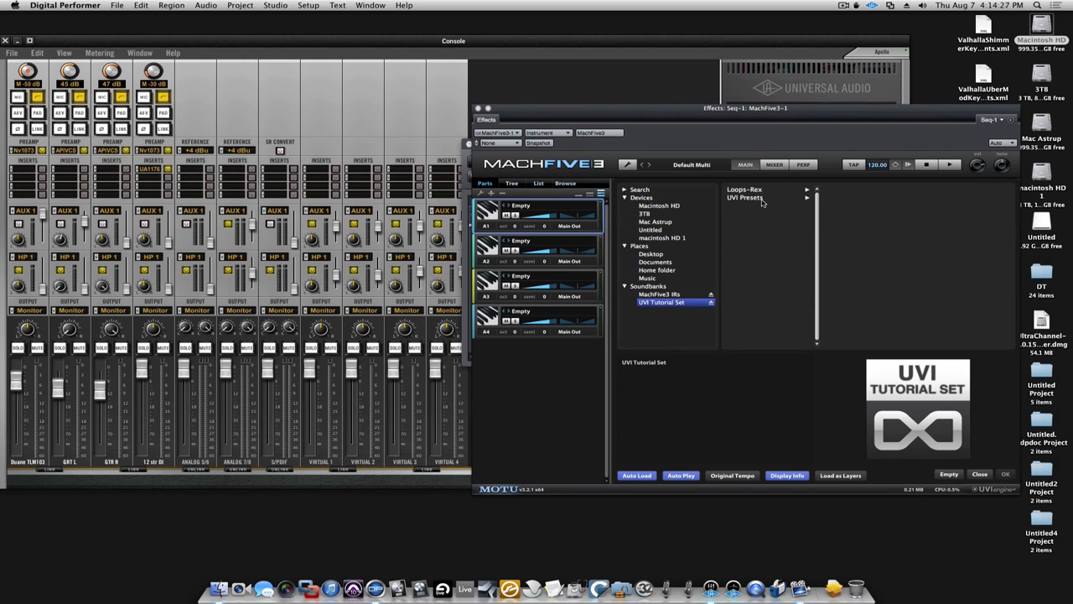
pyautogui.click(745, 198)
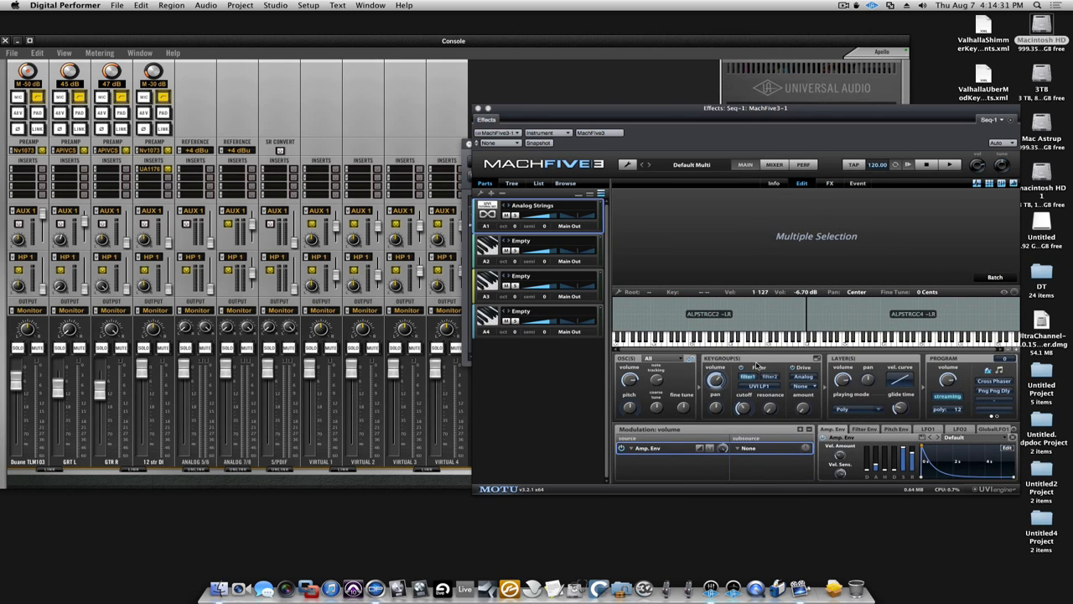
pyautogui.moveTo(675, 126)
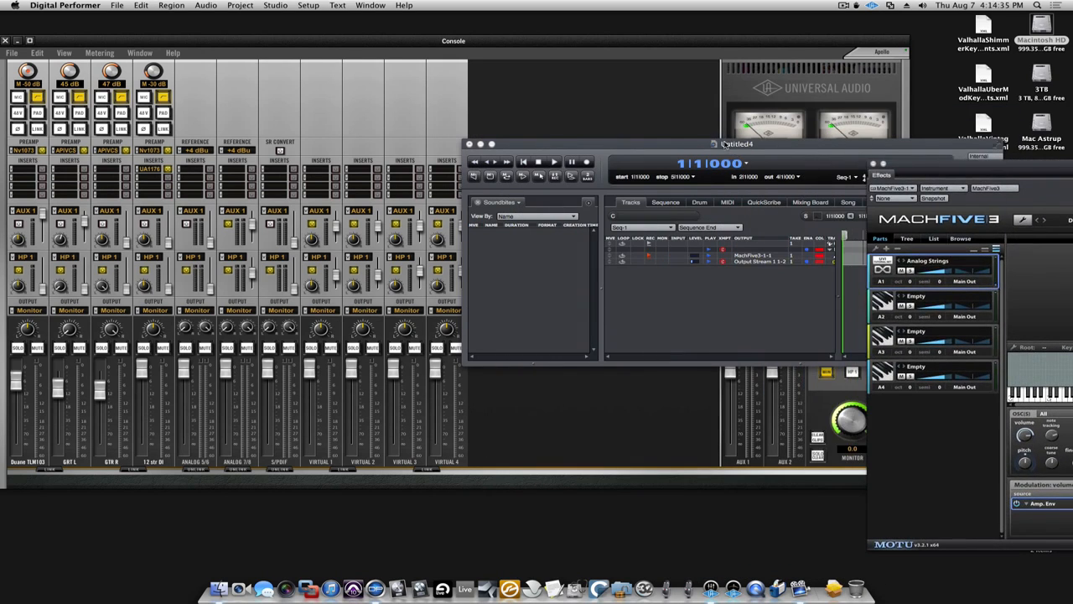
# Send the MachFive 3 track's output to Universal Audio Apollo Output Stream 1 23-24.
pyautogui.moveTo(736, 144); pyautogui.dragTo(768, 315)
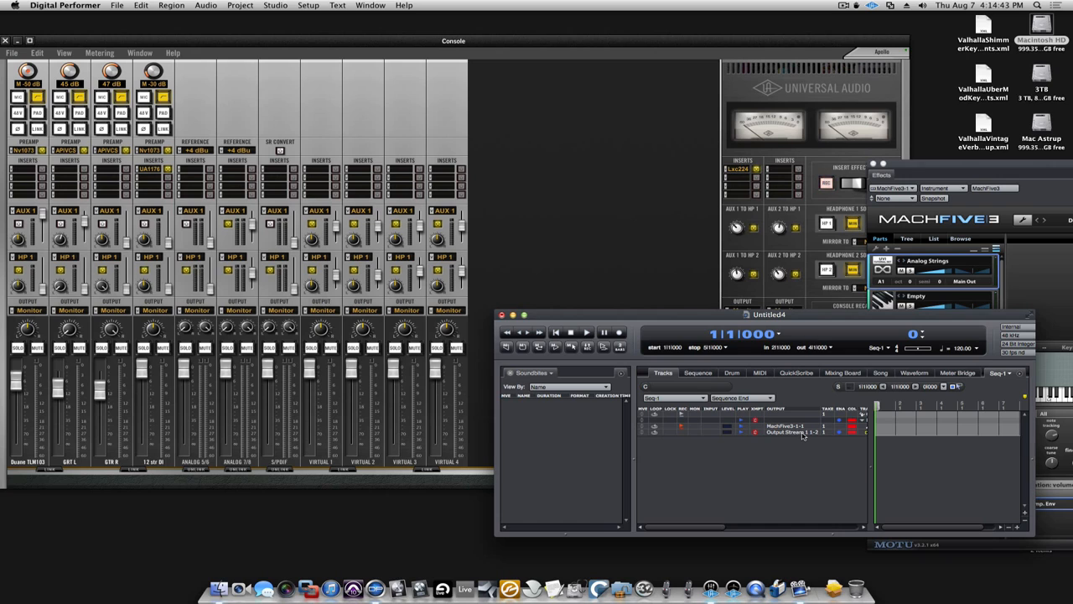
pyautogui.click(789, 431)
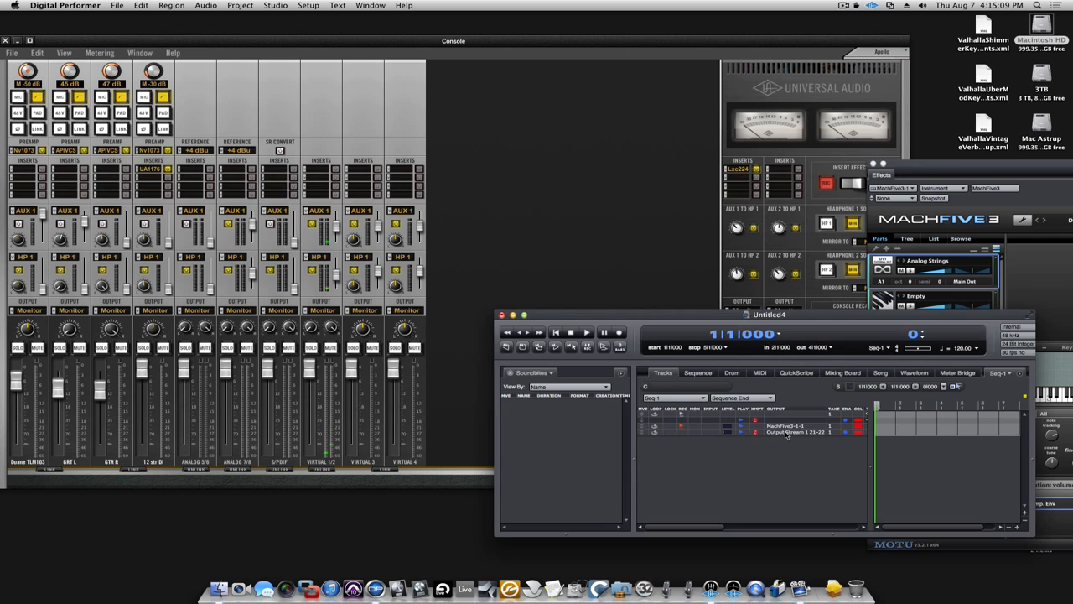
pyautogui.click(797, 432)
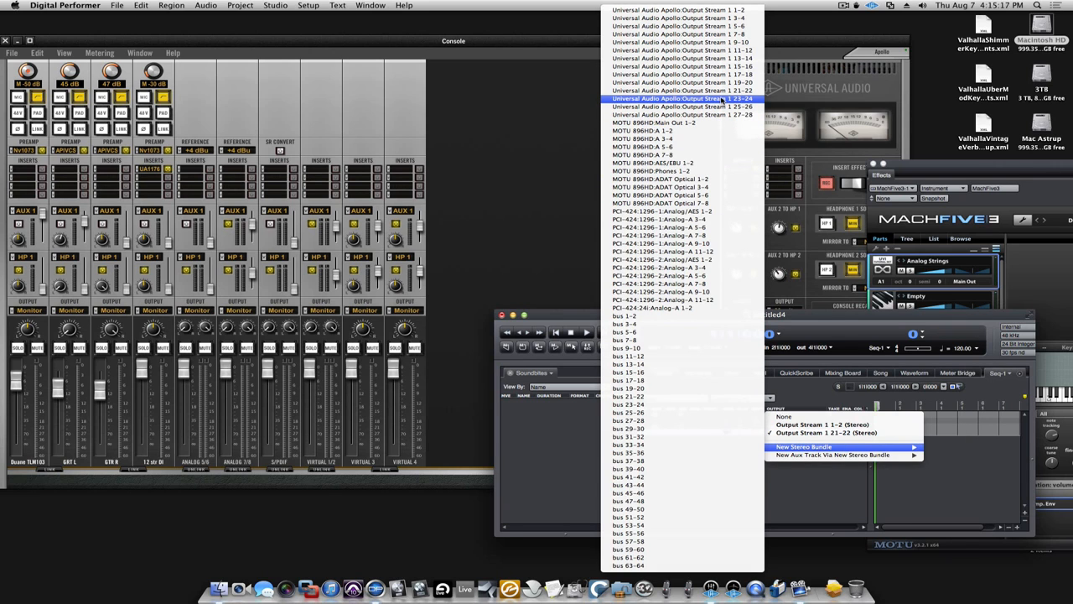
pyautogui.click(680, 97)
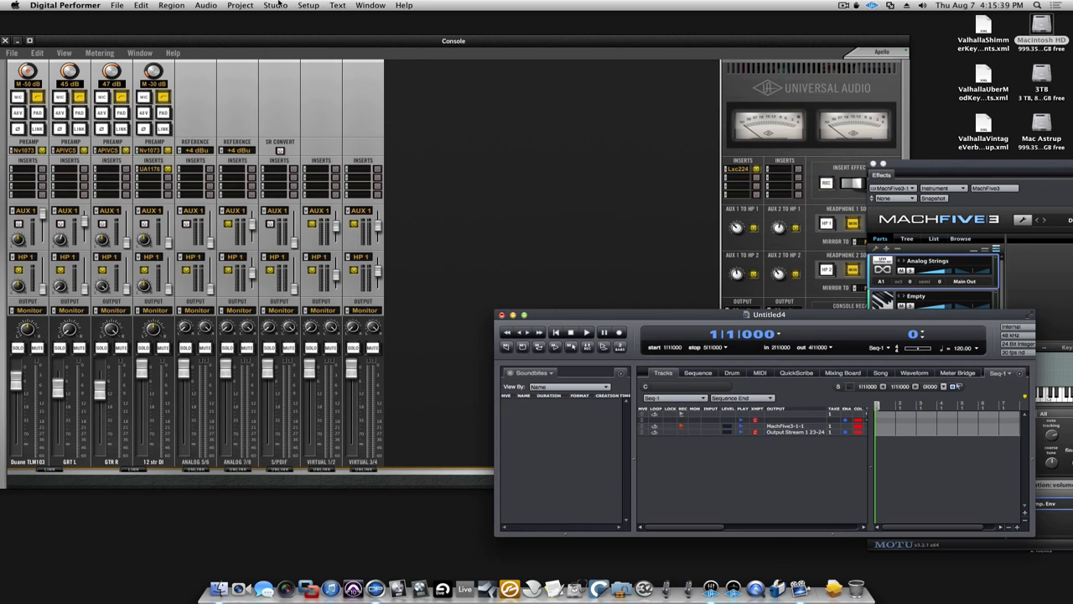
# Bring up the Bundles window from the Studio menu to view the output bundles.
pyautogui.click(241, 5)
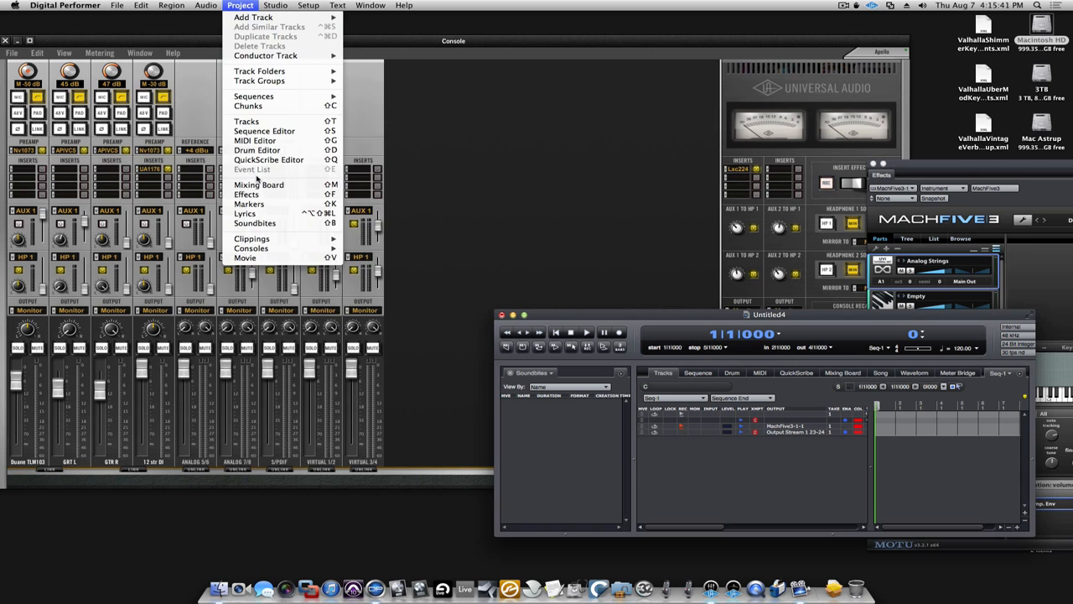
pyautogui.click(275, 5)
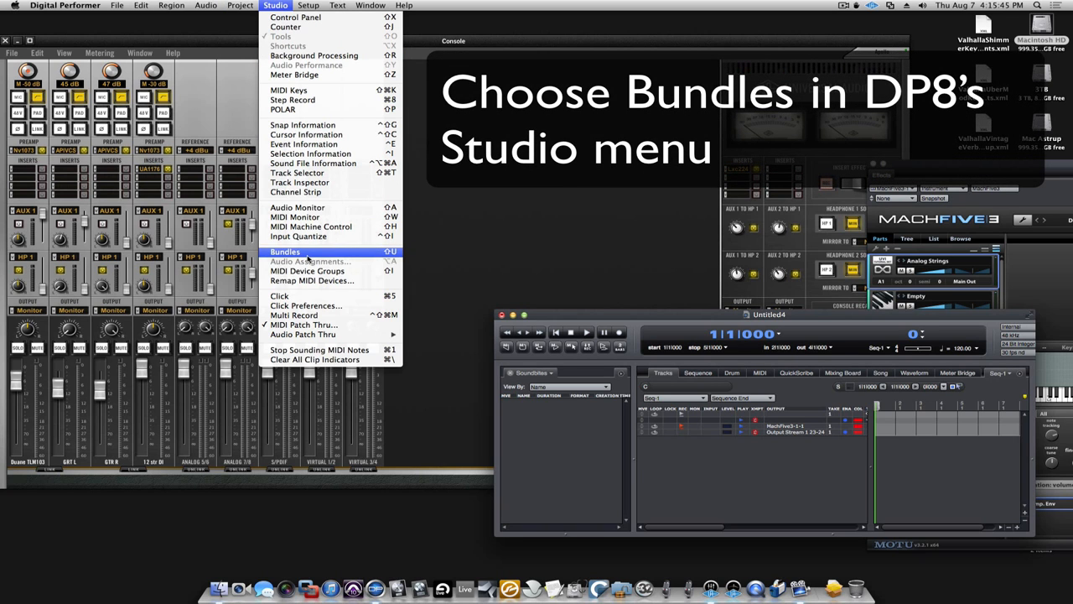
pyautogui.click(285, 252)
pyautogui.write('V')
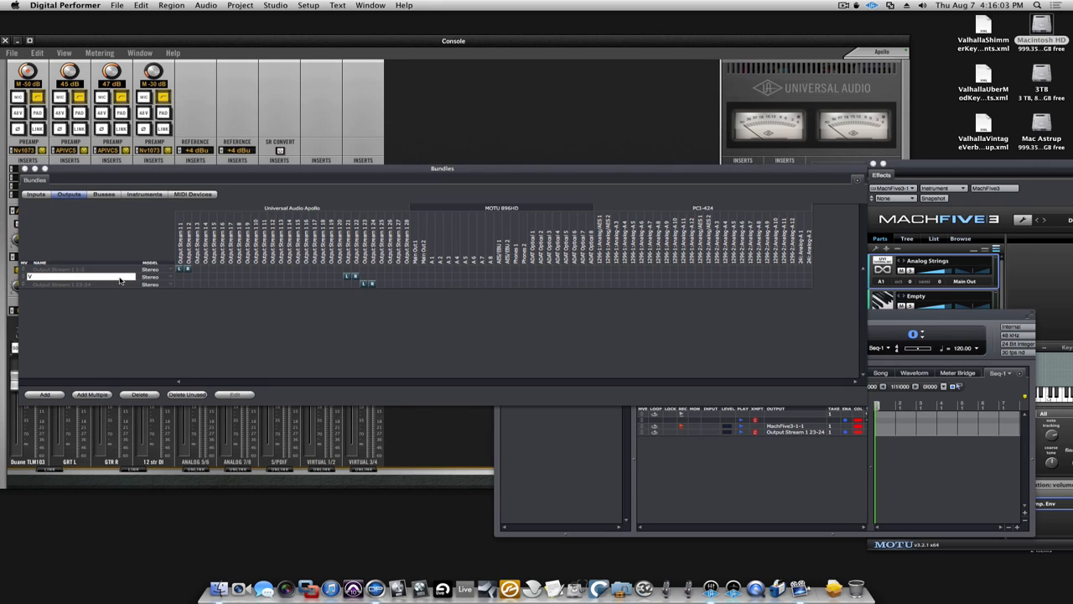
# Name the Apollo output bundles Apollo Virtual 1 and Apollo Virtual 2.
pyautogui.write('Ad')
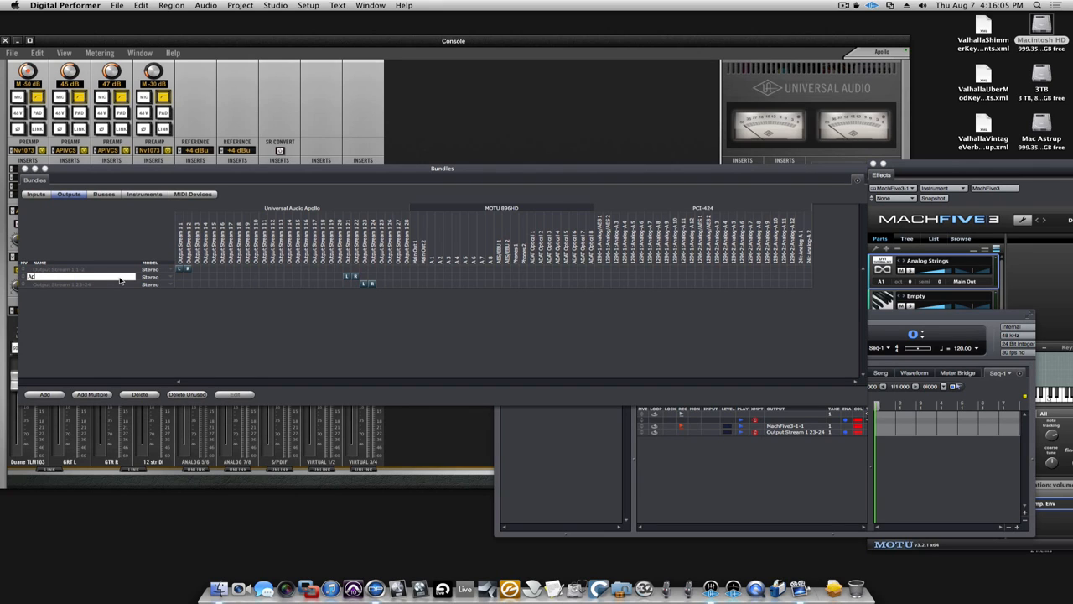
pyautogui.write('Apollo Vir')
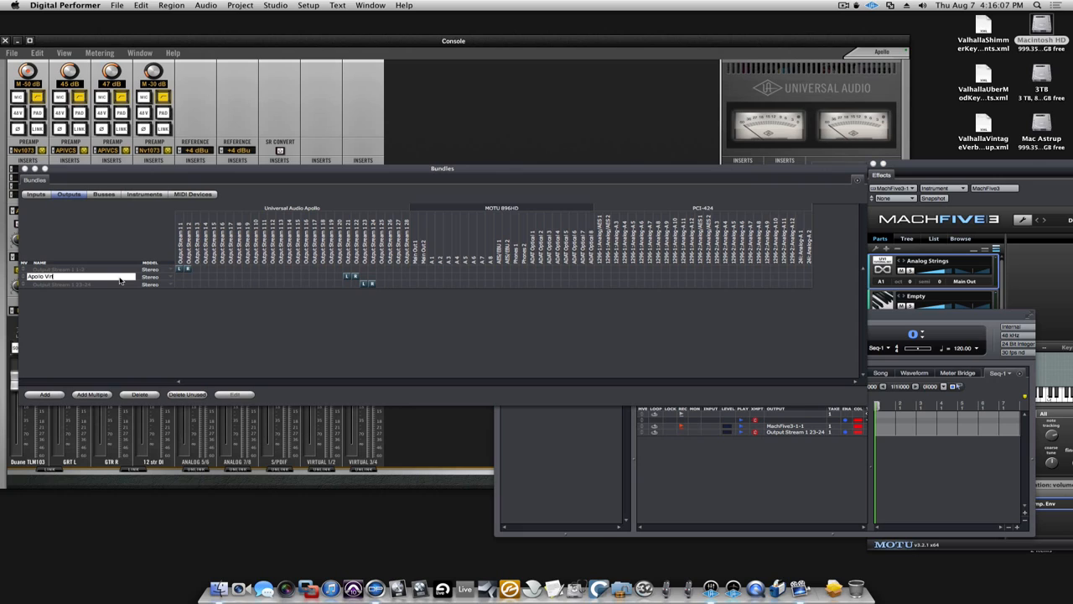
pyautogui.write('Apollo Virtual 1')
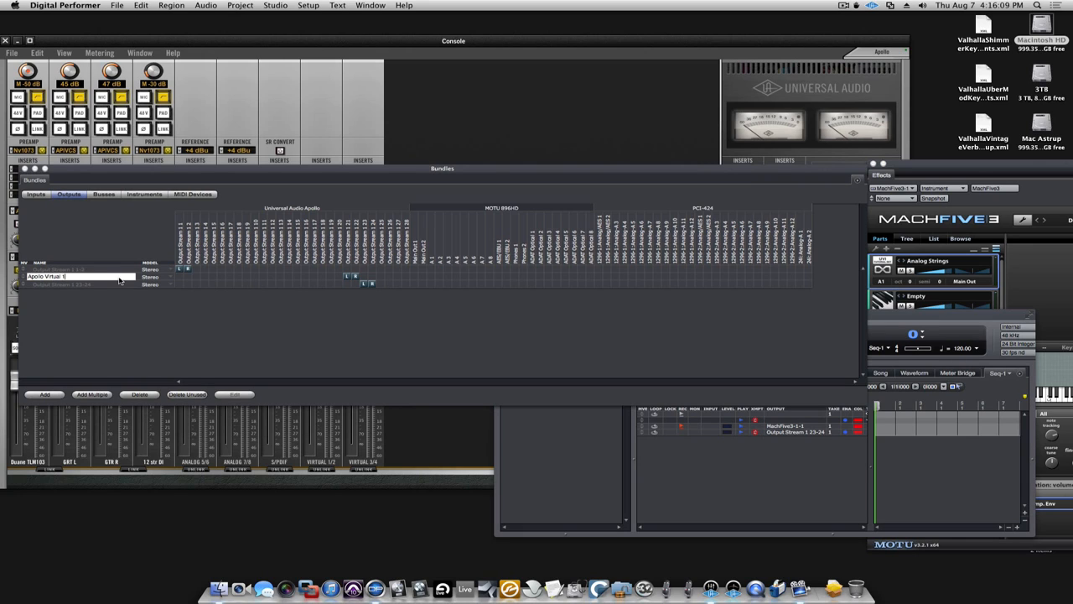
pyautogui.write('Apollo')
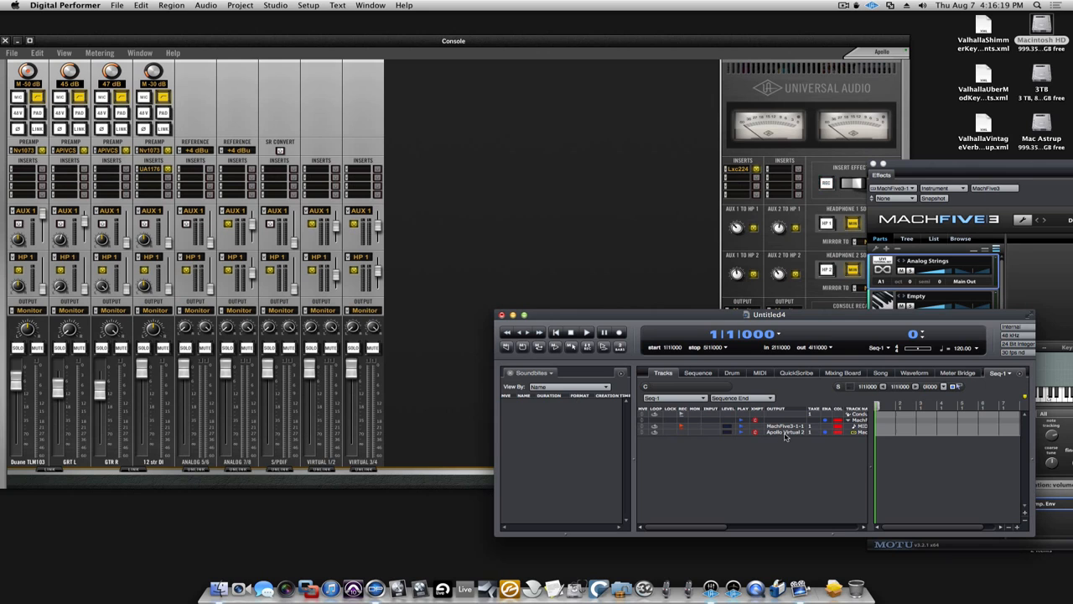
# Show the MachFive 3 channel in the Mixing Board with its output on Apollo Virtual 2 (Stereo).
pyautogui.click(775, 433)
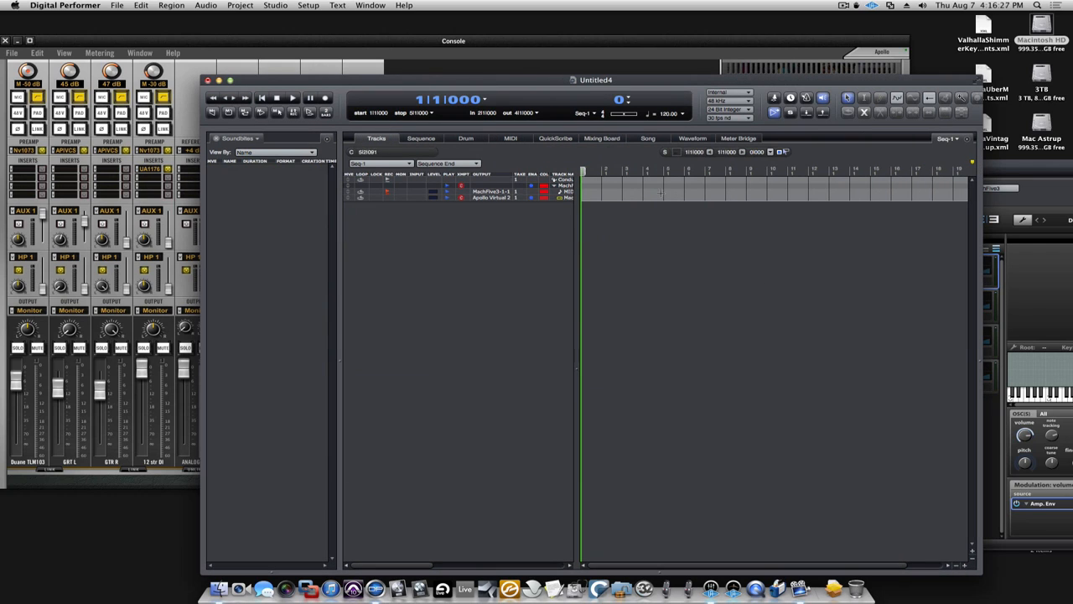
pyautogui.click(600, 138)
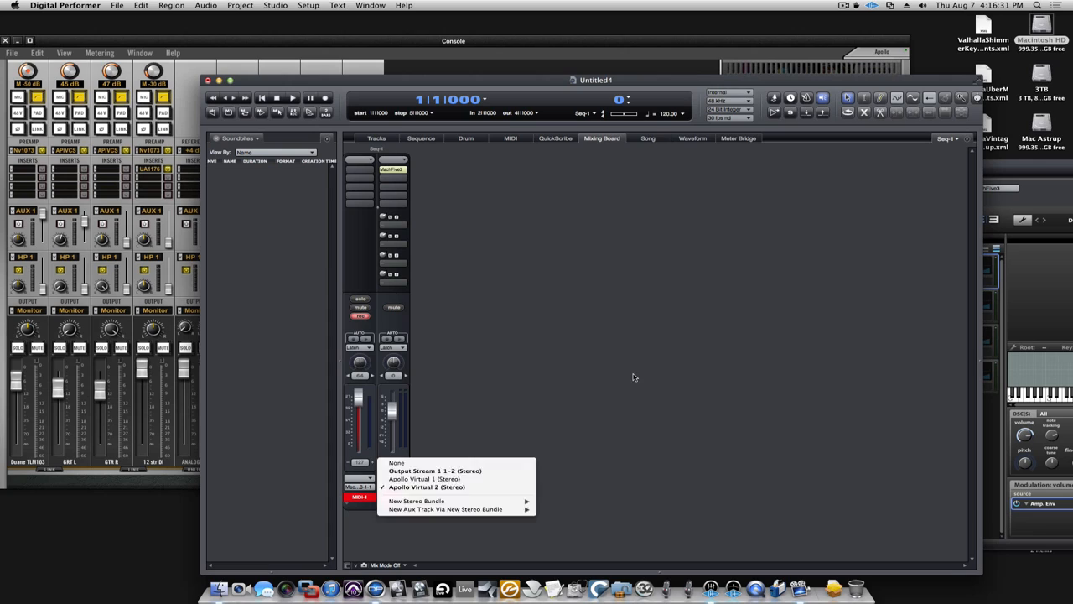
pyautogui.click(426, 487)
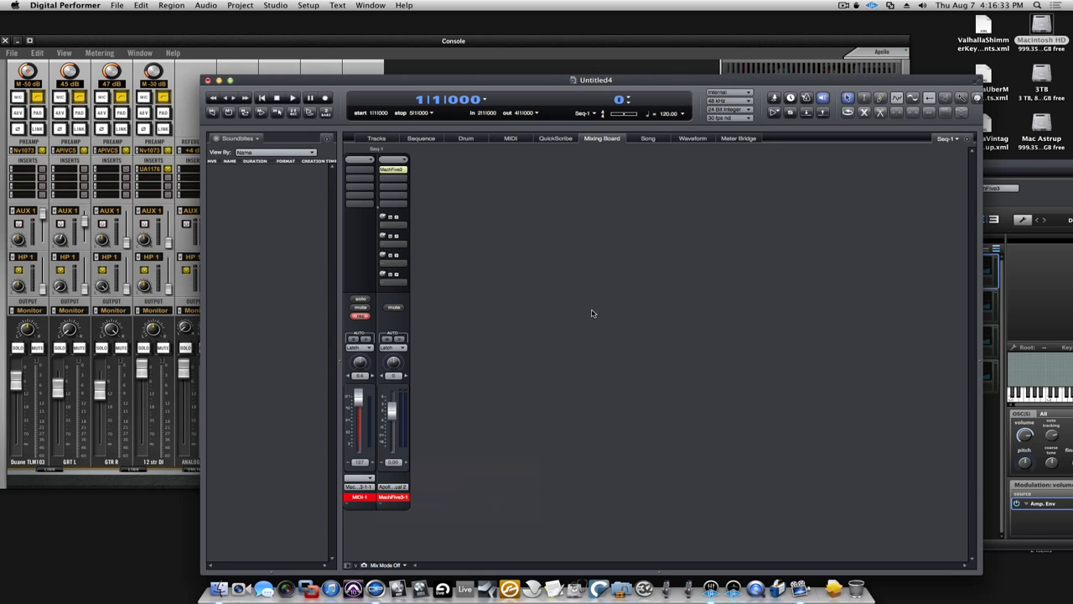